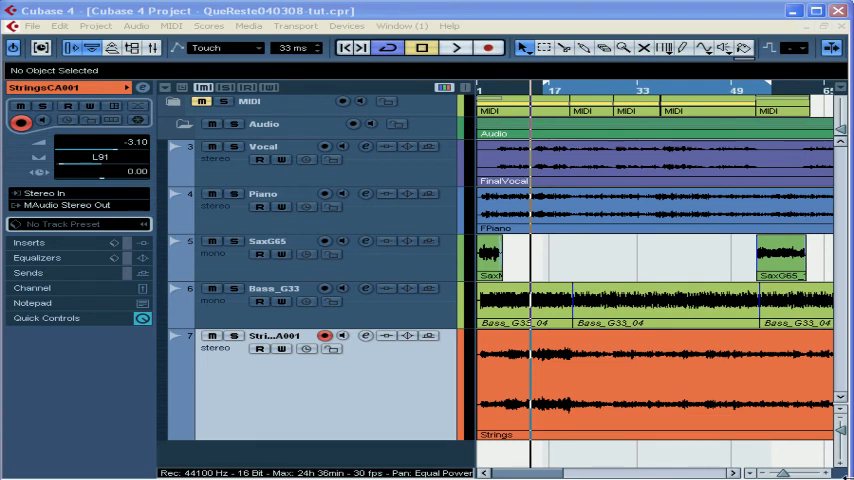
pyautogui.moveTo(360, 304)
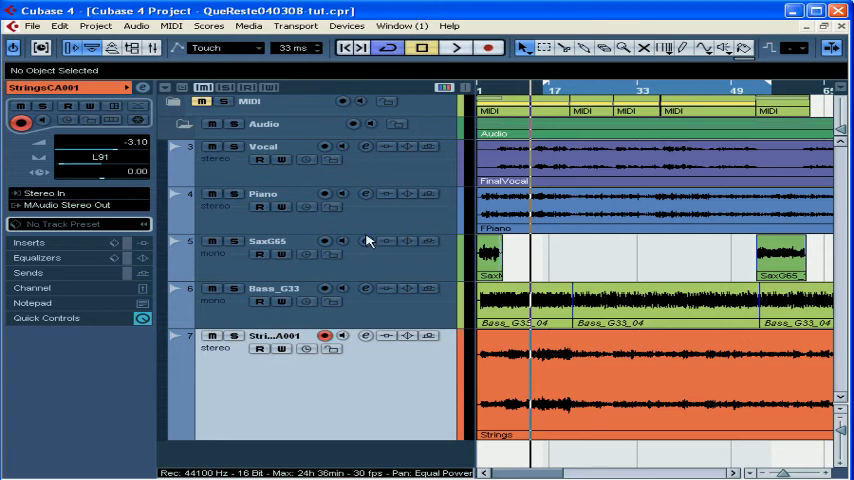
# Bring up the Mixer showing all channel strips, including Strings.
pyautogui.click(260, 348)
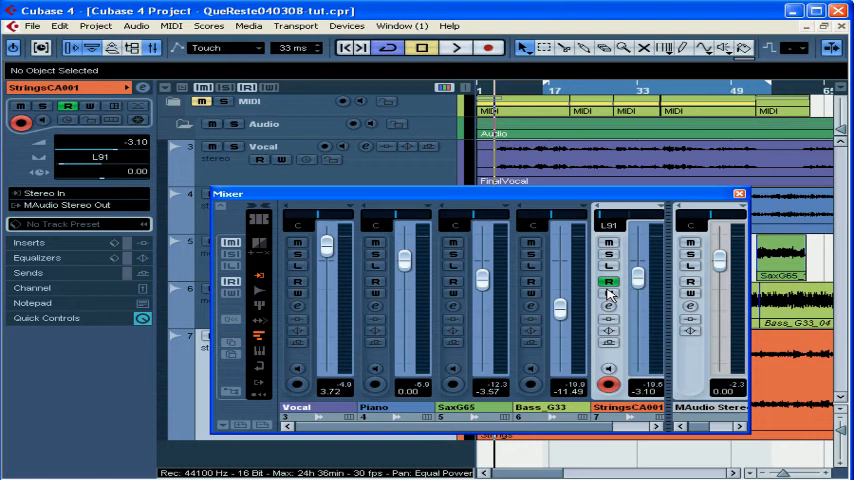
pyautogui.moveTo(664, 296)
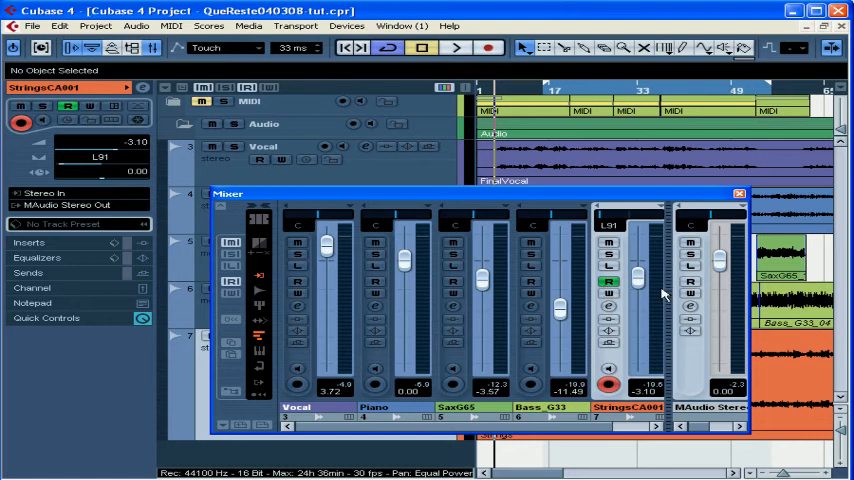
# Arm write automation on Strings and move its fader to record volume changes.
pyautogui.click(458, 48)
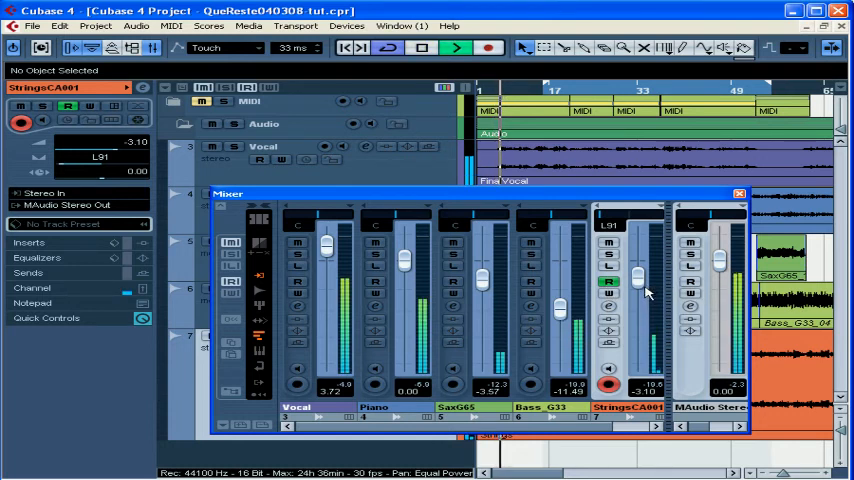
pyautogui.moveTo(638, 280); pyautogui.dragTo(638, 304)
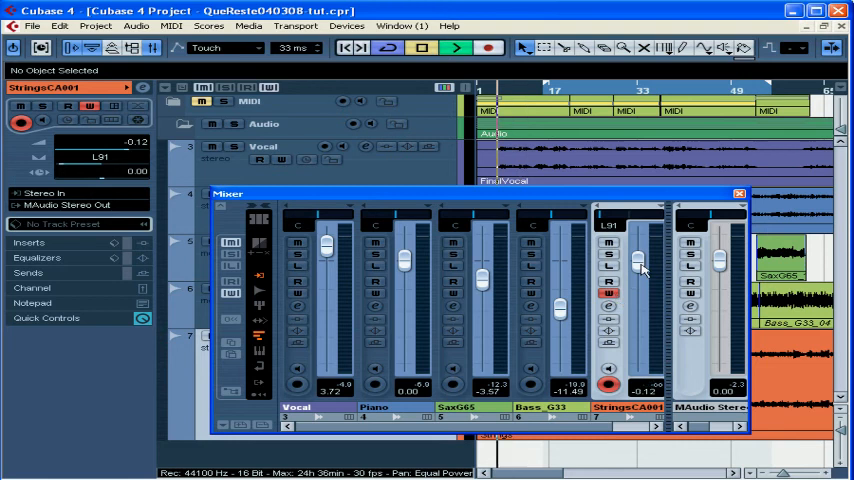
# Ride the Strings fader up, down and down again while automation is writing.
pyautogui.moveTo(638, 268); pyautogui.dragTo(638, 290)
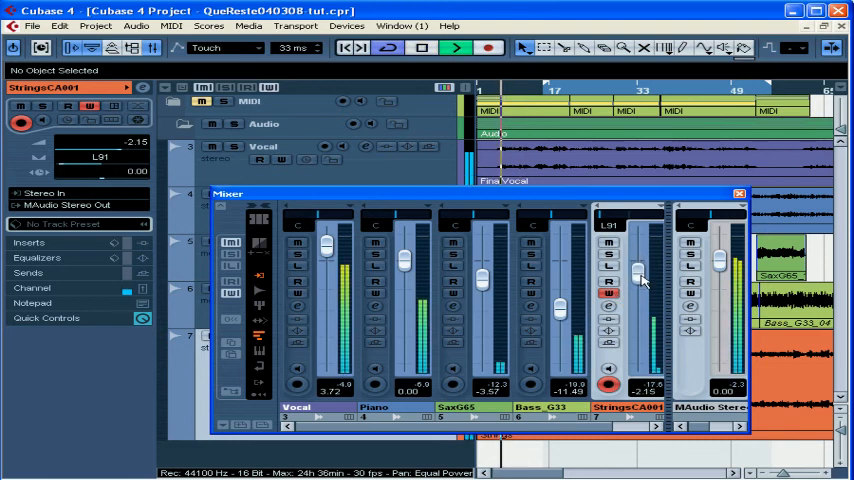
pyautogui.moveTo(638, 270); pyautogui.dragTo(638, 284)
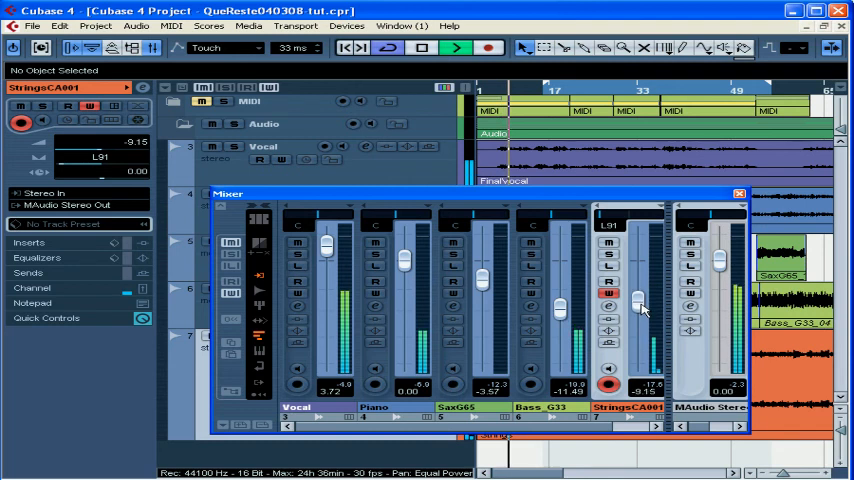
pyautogui.moveTo(638, 300); pyautogui.dragTo(638, 316)
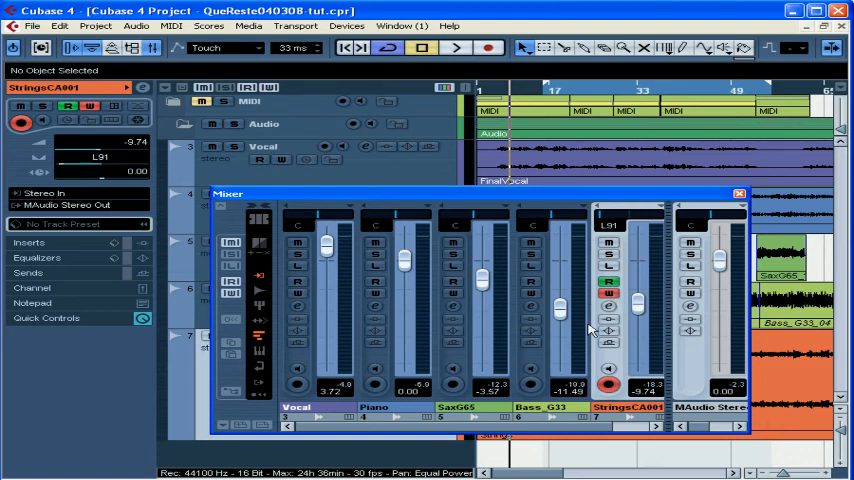
# Disable write on the Strings channel, leaving its volume near -0.7 dB.
pyautogui.click(528, 246)
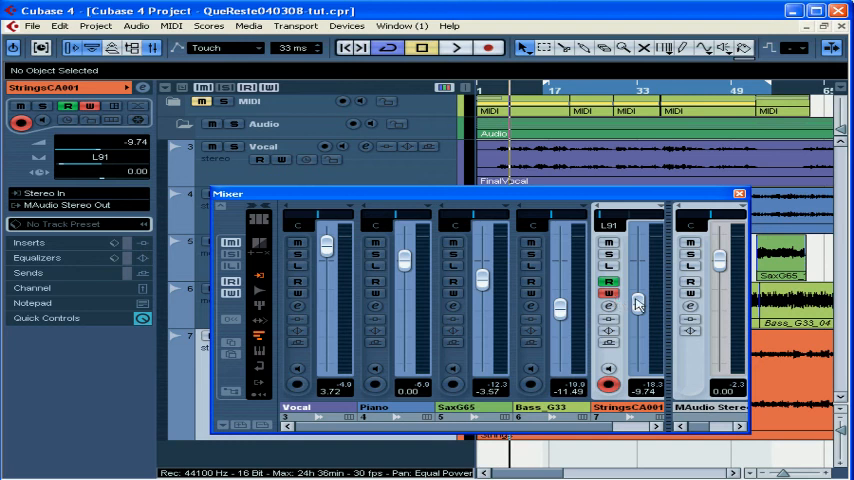
pyautogui.moveTo(636, 306)
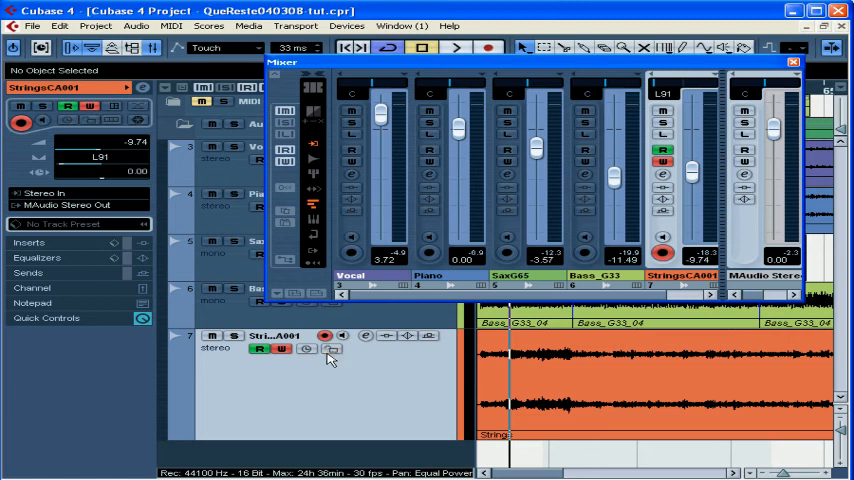
pyautogui.click(280, 348)
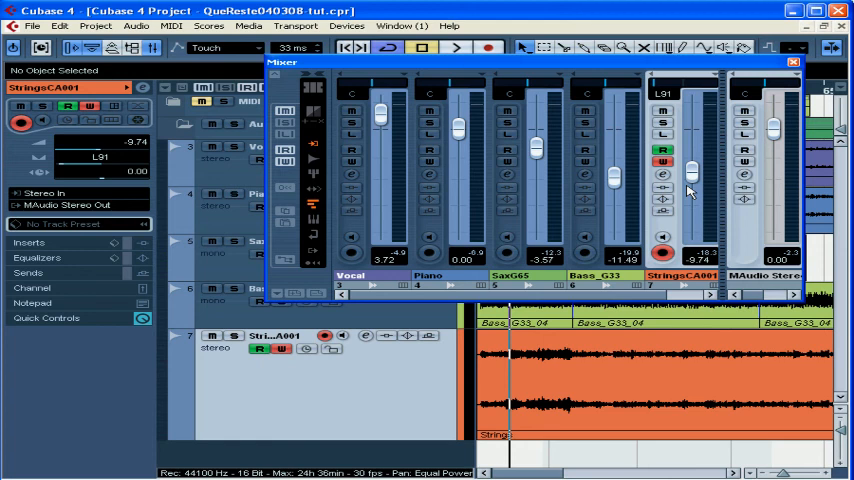
pyautogui.moveTo(680, 292)
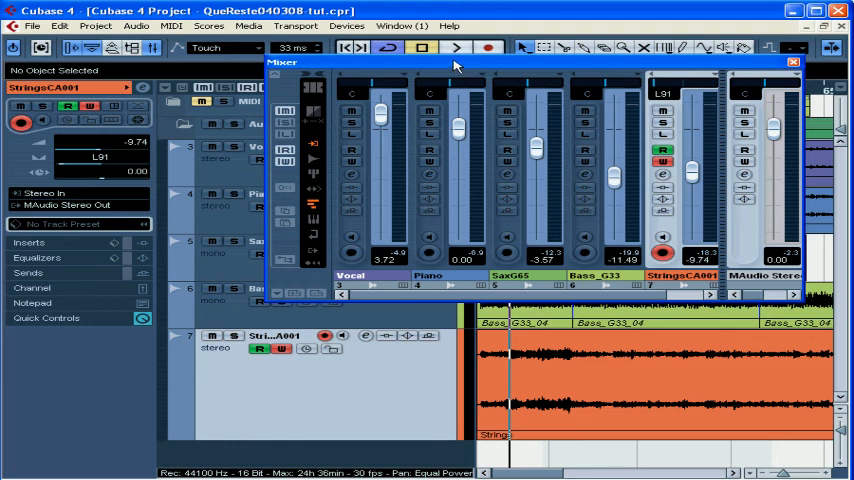
pyautogui.moveTo(456, 62); pyautogui.dragTo(444, 136)
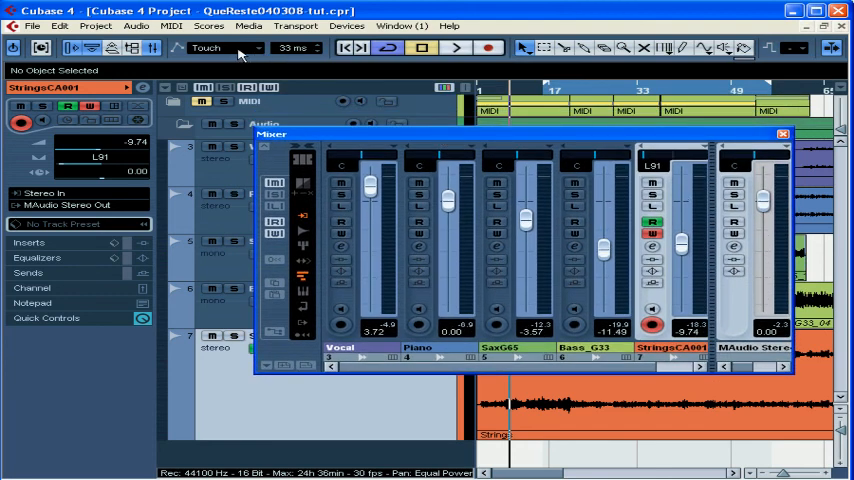
pyautogui.moveTo(262, 52)
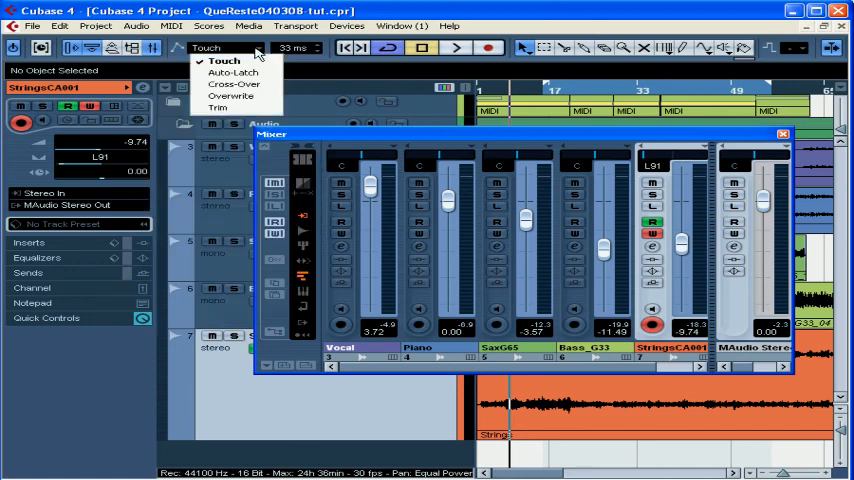
pyautogui.moveTo(258, 48)
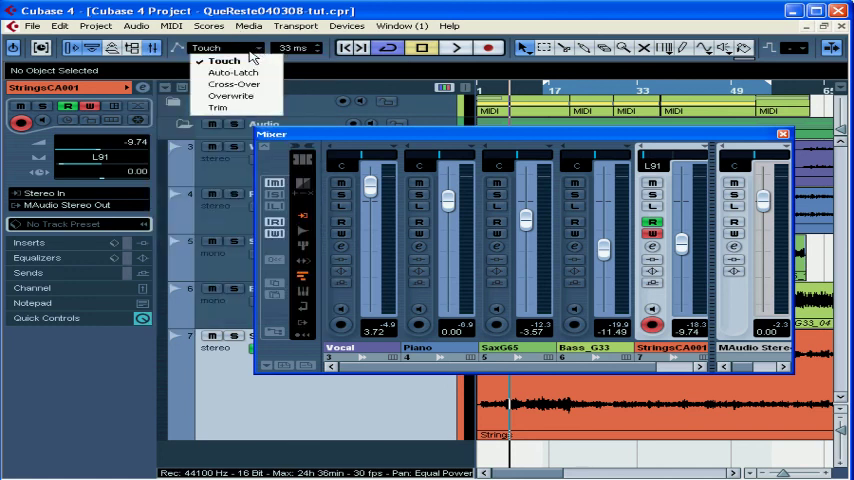
pyautogui.moveTo(238, 92)
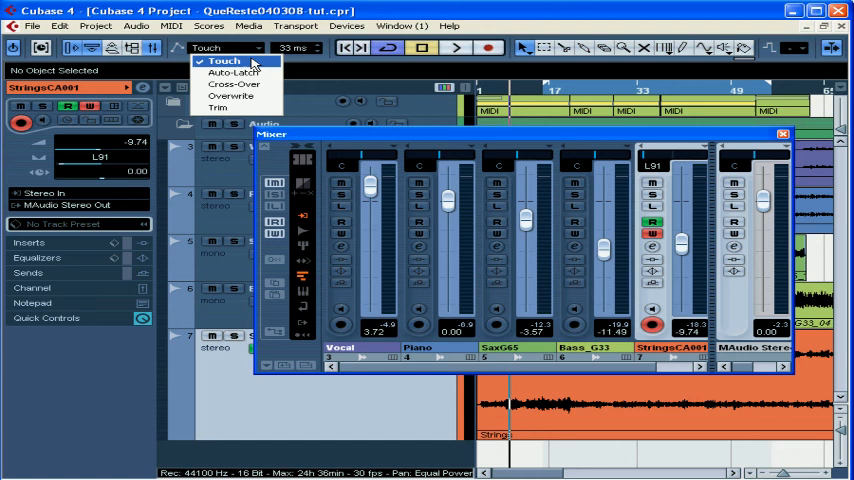
# Set the toolbar automation mode to Auto-Latch instead of Touch.
pyautogui.click(230, 48)
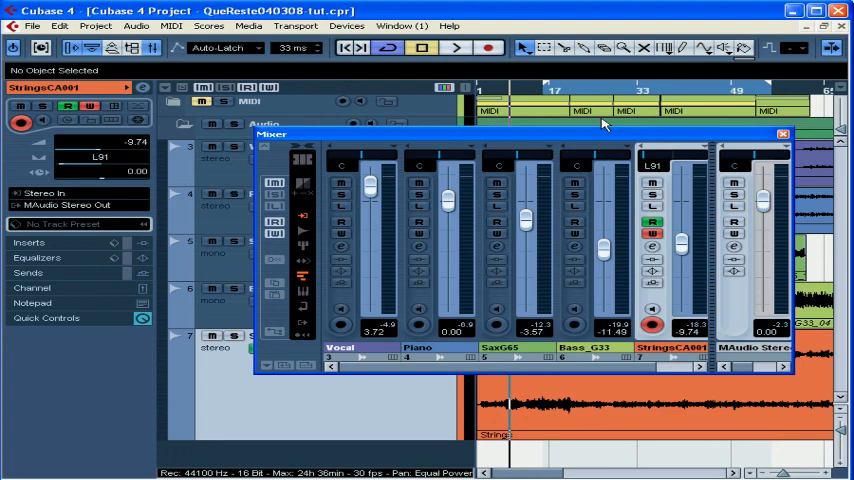
pyautogui.moveTo(674, 262)
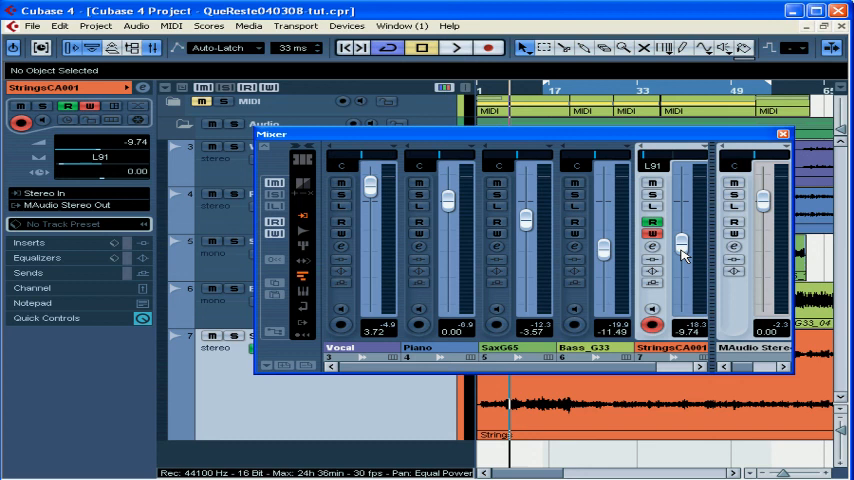
pyautogui.moveTo(692, 262)
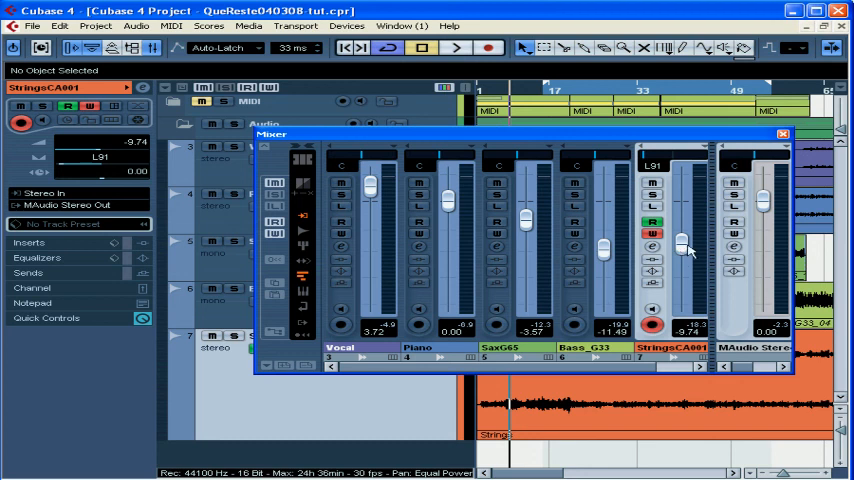
pyautogui.moveTo(690, 252)
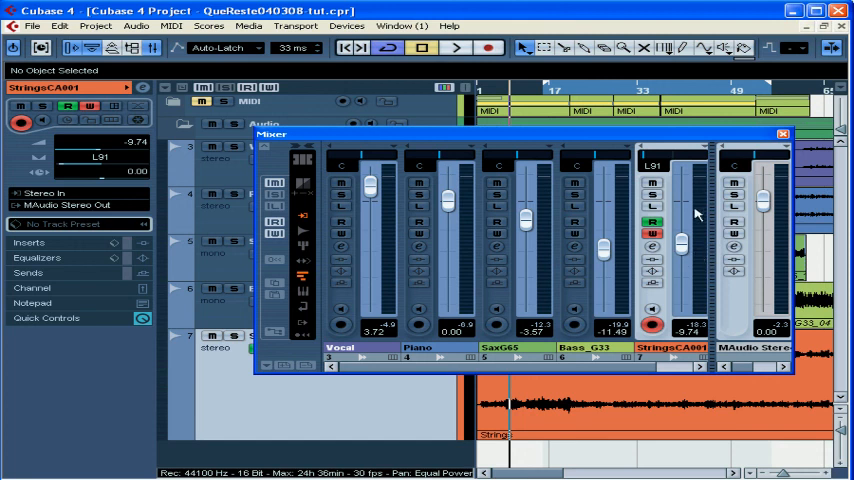
pyautogui.moveTo(598, 150)
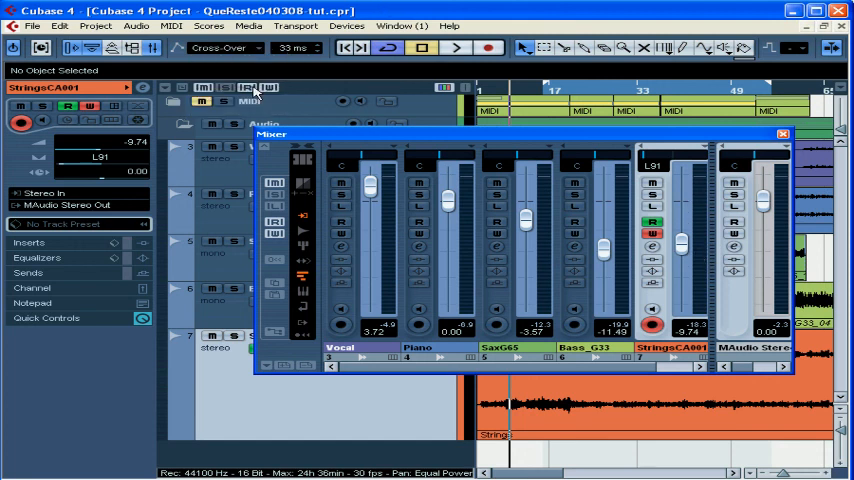
pyautogui.moveTo(548, 144)
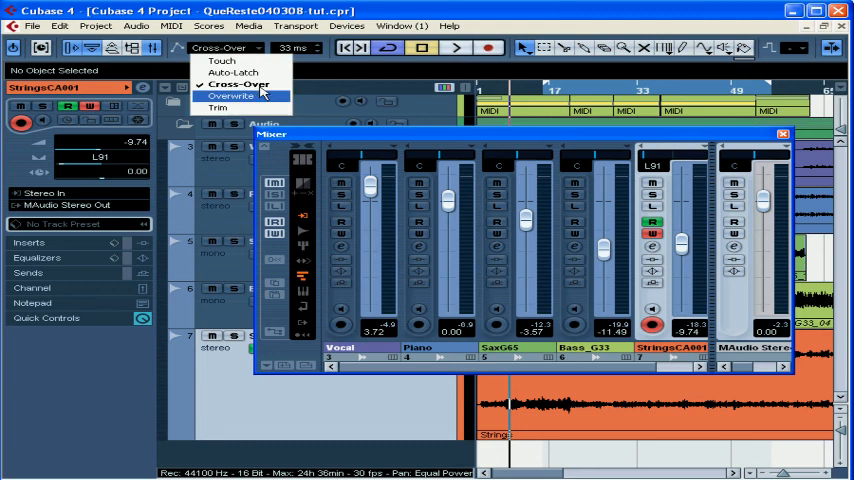
# Set the toolbar automation mode to Overwrite.
pyautogui.click(234, 96)
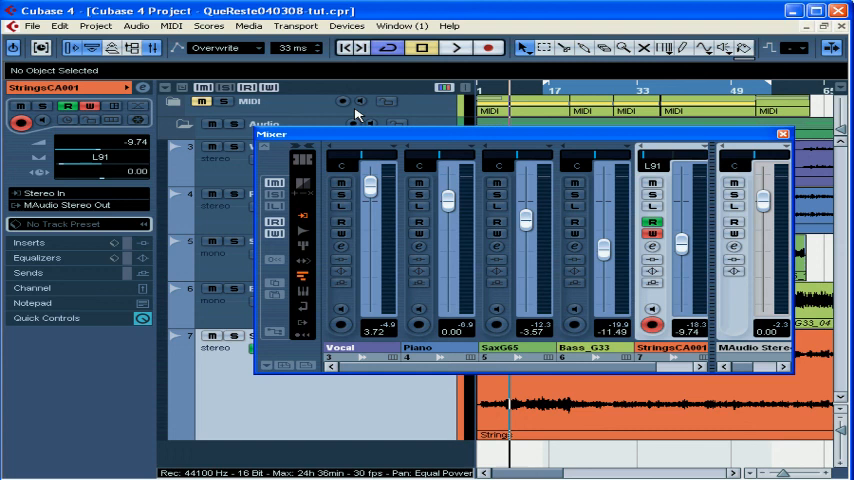
# Show the automation mode list again with Overwrite still active.
pyautogui.click(230, 48)
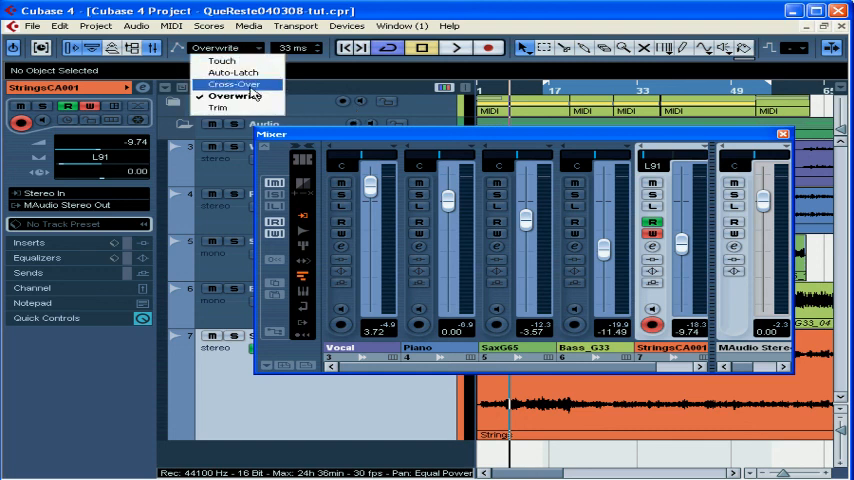